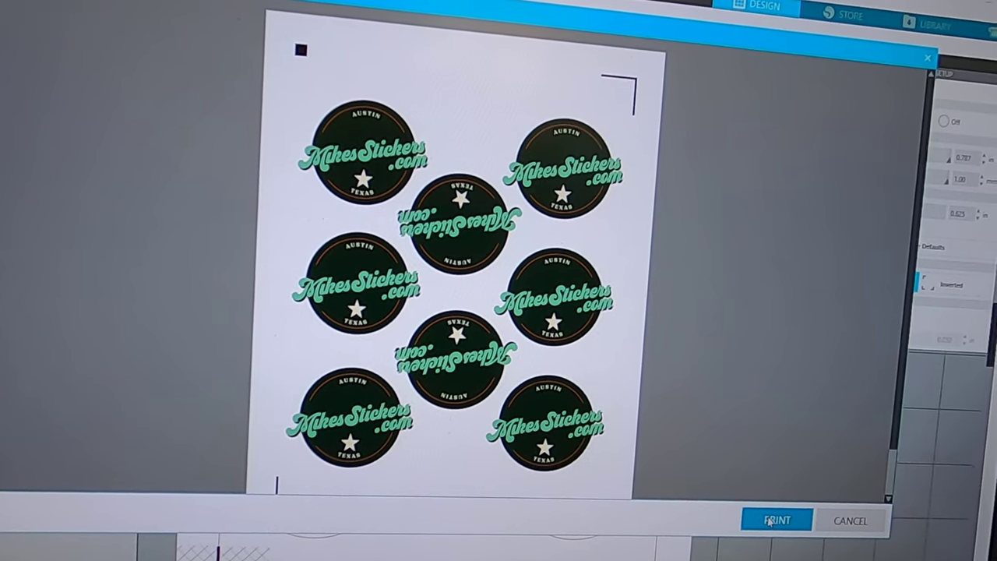
- Open the printer preferences for the sticker sheet: Letter portrait, Premium Presentation Paper Matte, High quality colour
click(776, 520)
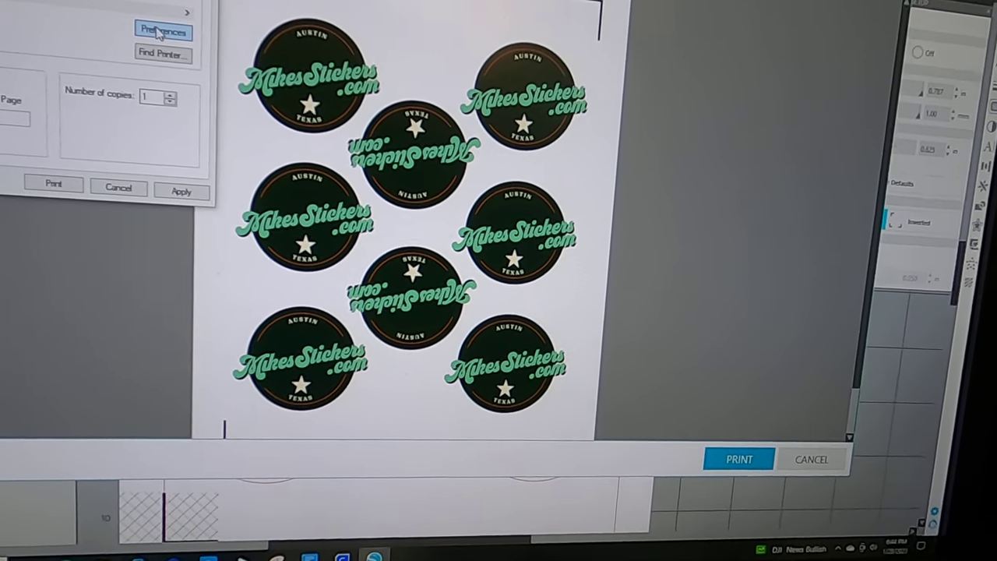
click(164, 30)
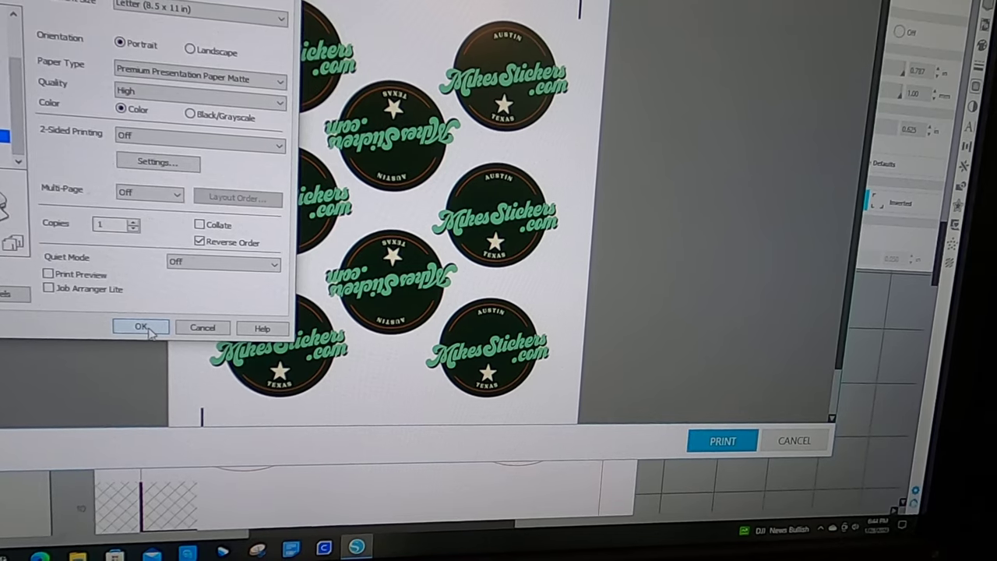
- Confirm the matte high-quality paper settings and bring up the print dialog with one copy
click(139, 327)
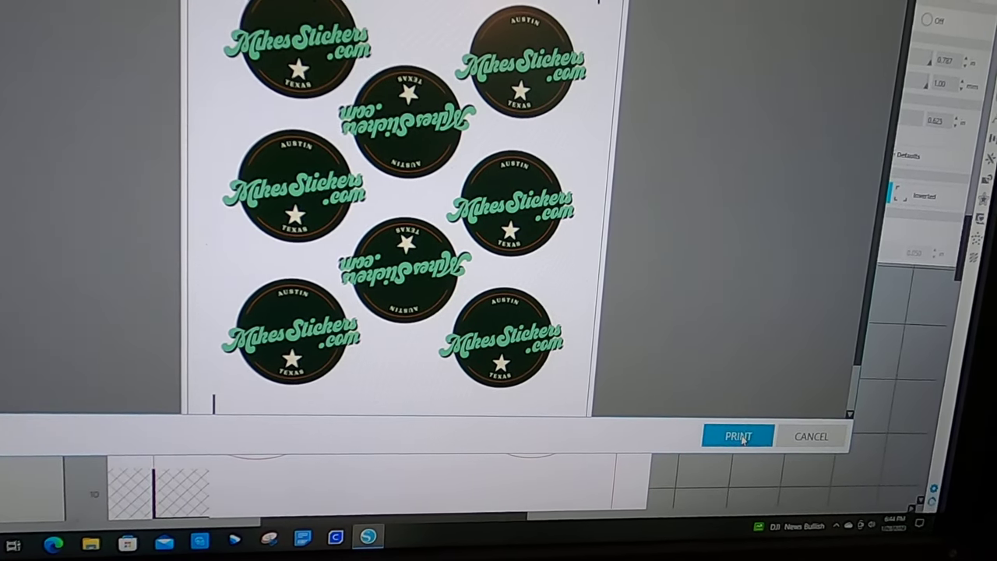
click(737, 436)
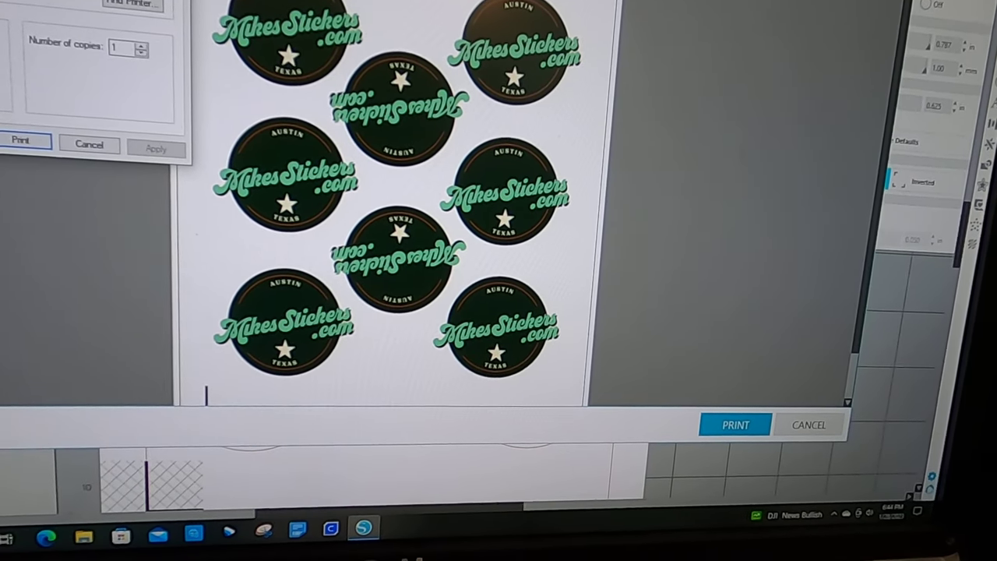